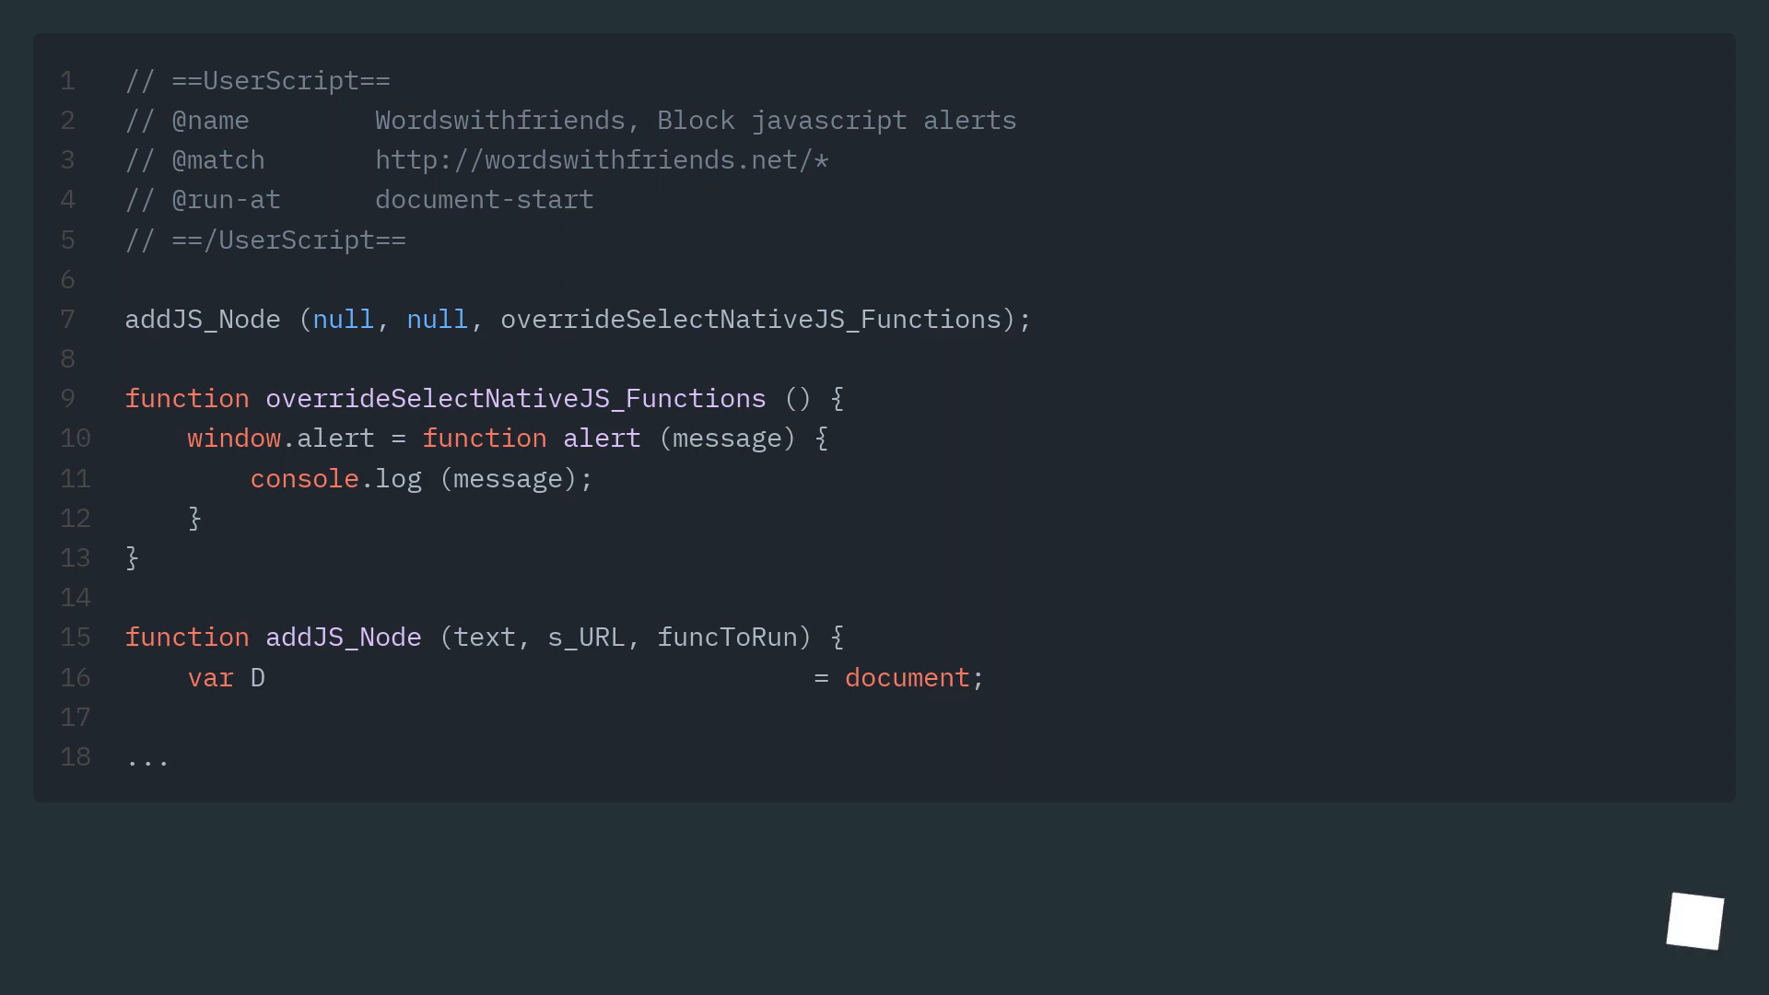
pyautogui.scroll(-3)
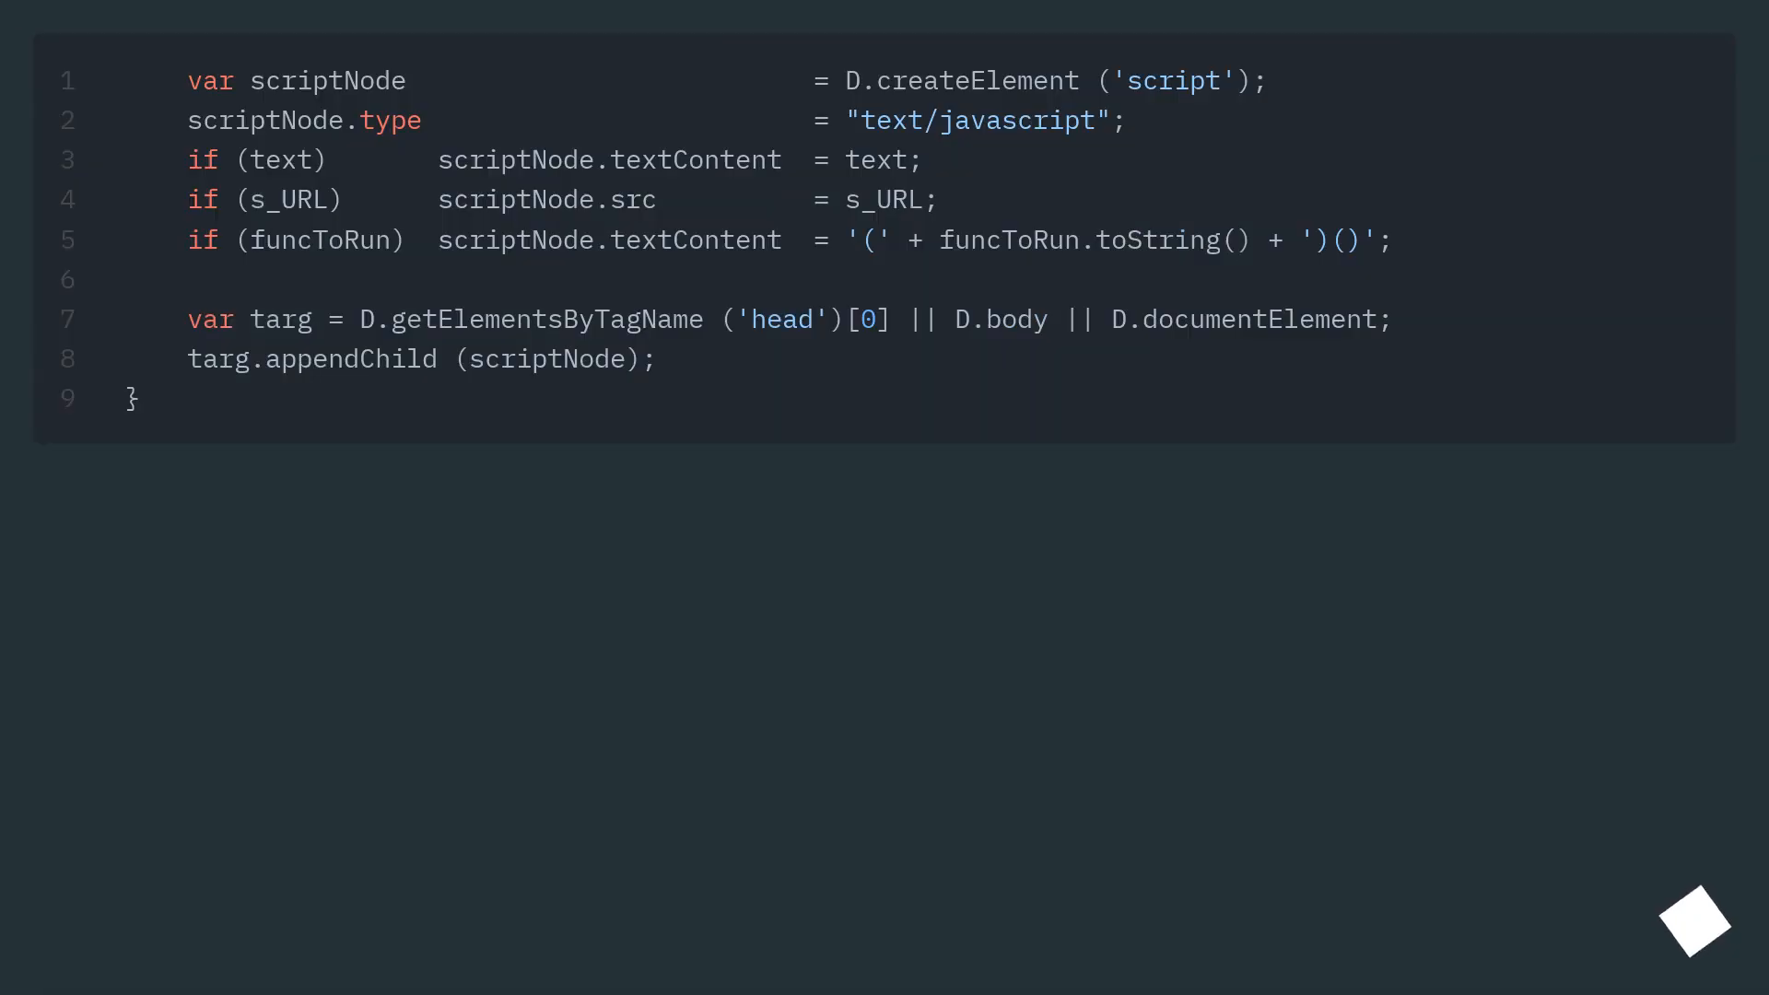